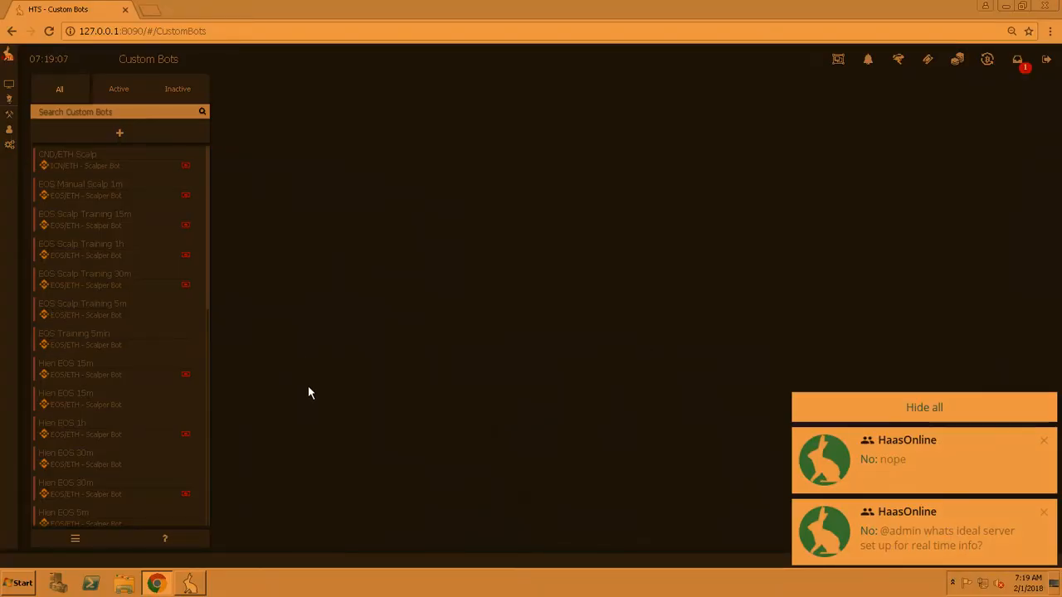
mouse_move(125, 253)
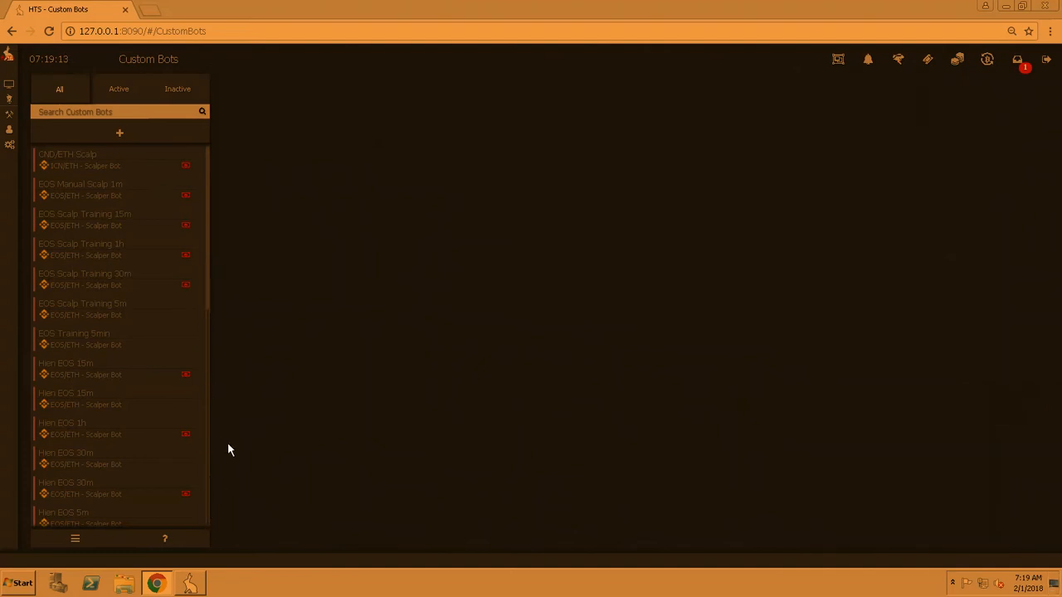
- Scroll the NEO/ETH MadHatter bot's settings down through safety, Bollinger Bands, RSI and MACD values
scroll(down, 3)
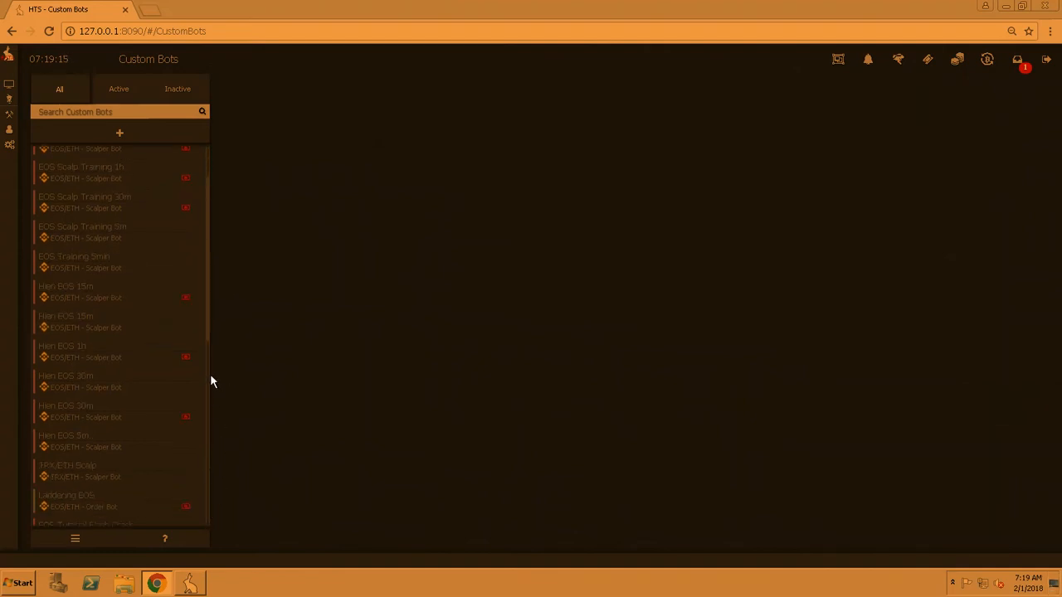
scroll(down, 3)
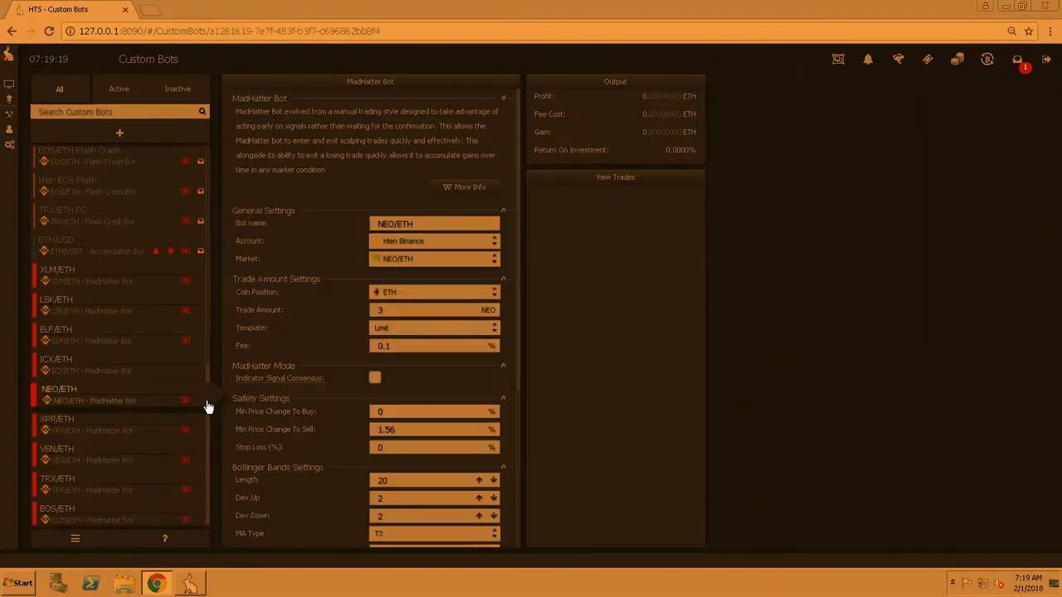
mouse_move(389, 273)
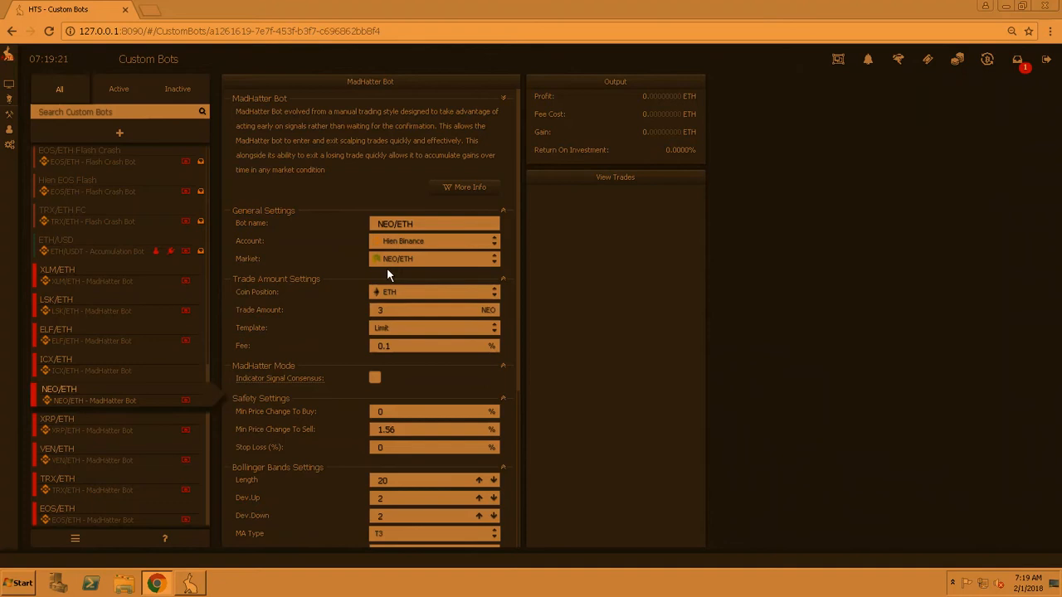
mouse_move(519, 271)
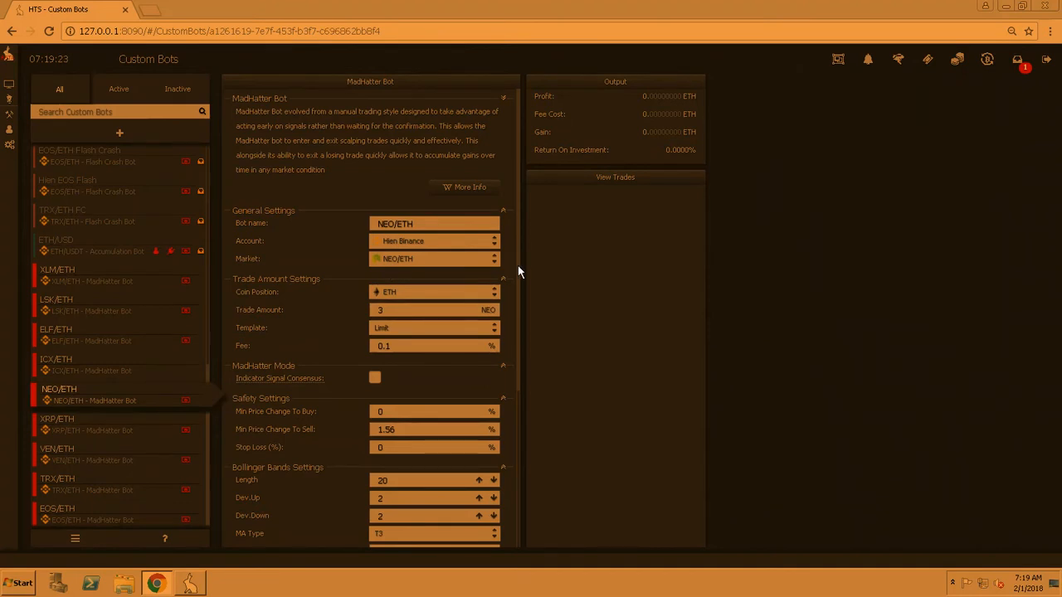
scroll(down, 3)
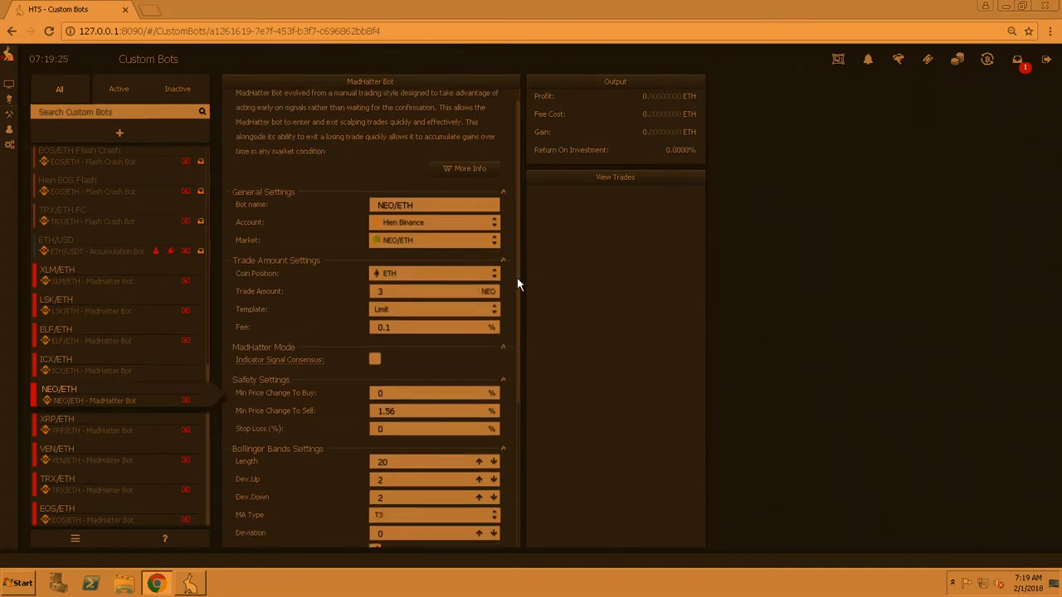
scroll(down, 3)
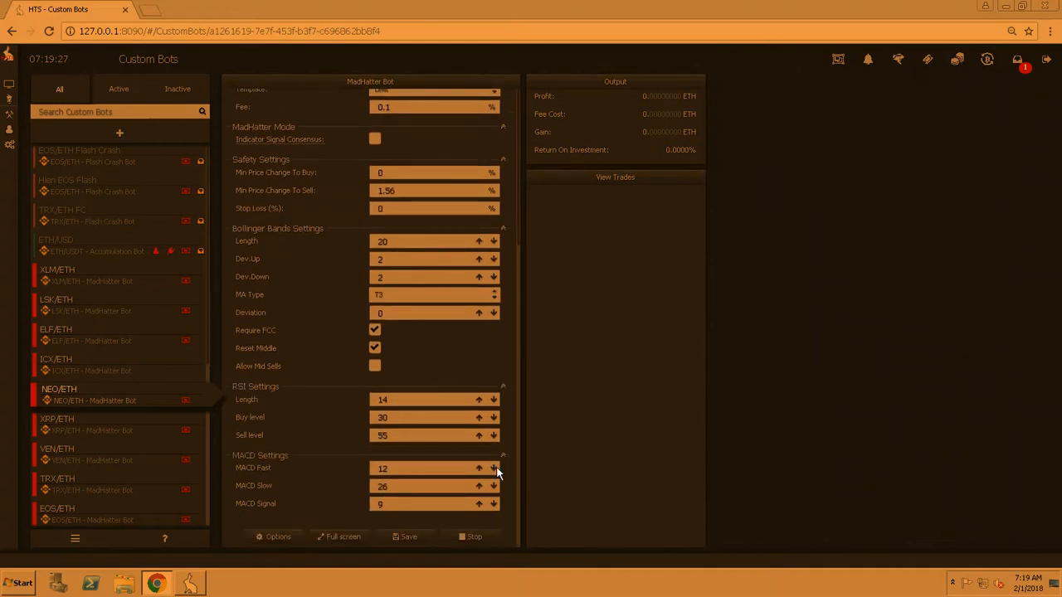
mouse_move(175, 371)
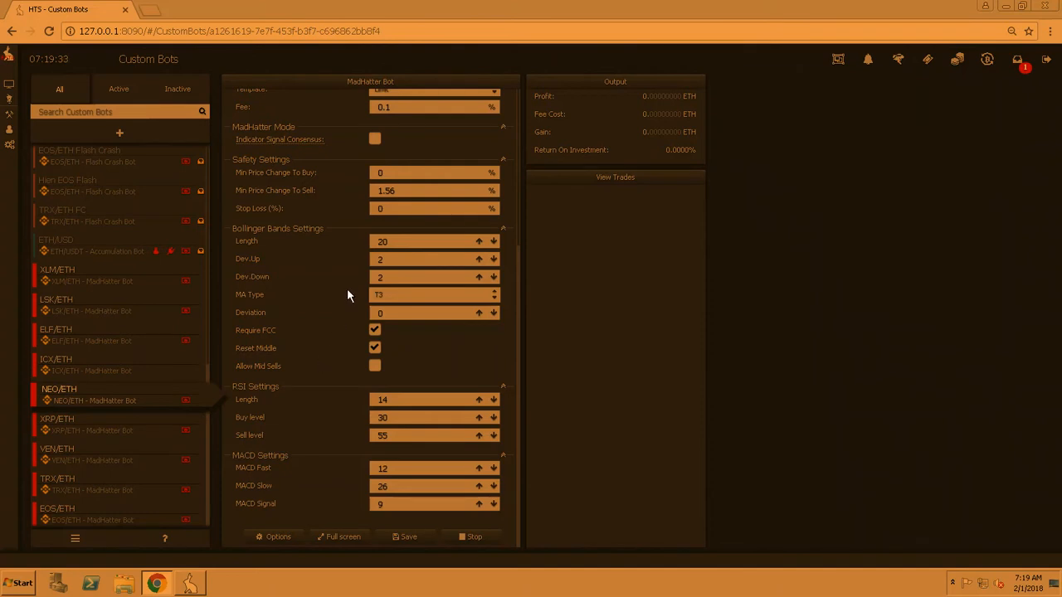
mouse_move(408, 187)
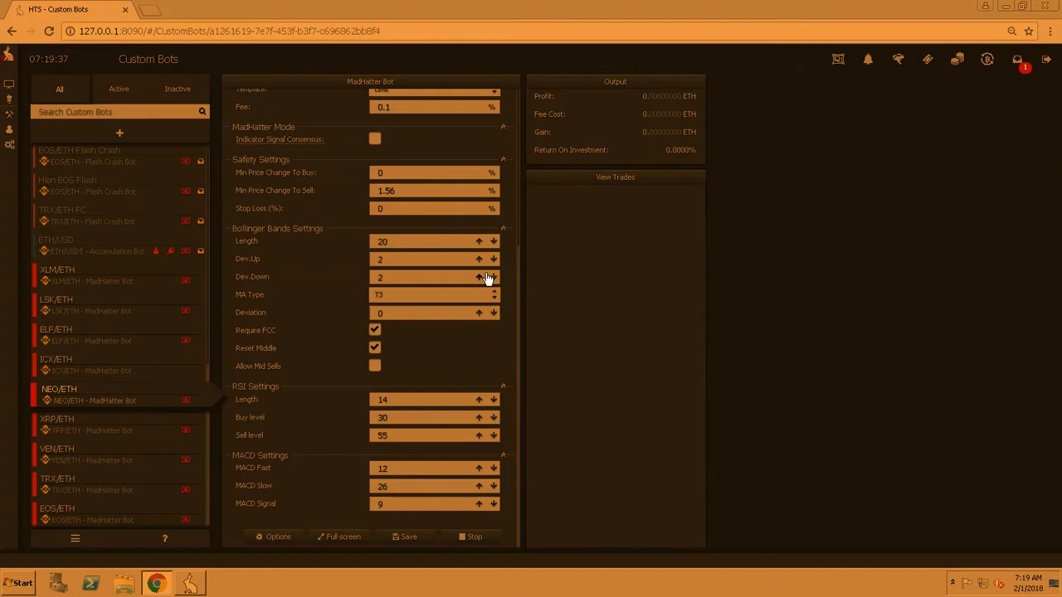
mouse_move(321, 553)
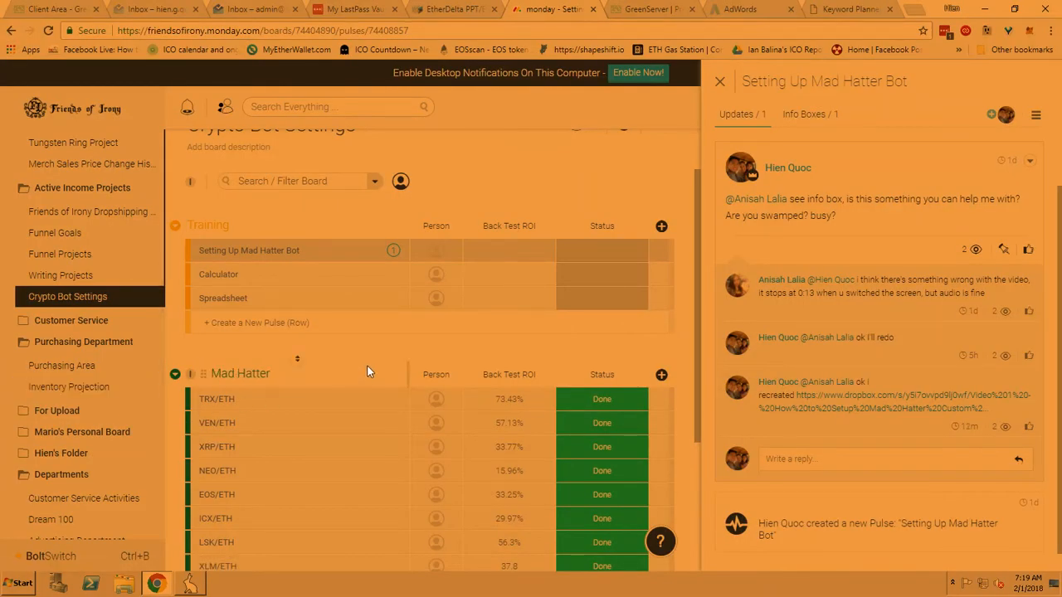
- Open the NEO/ETH pulse's Info Boxes to see the 15.96% backtest ROI, then close the panel
scroll(down, 3)
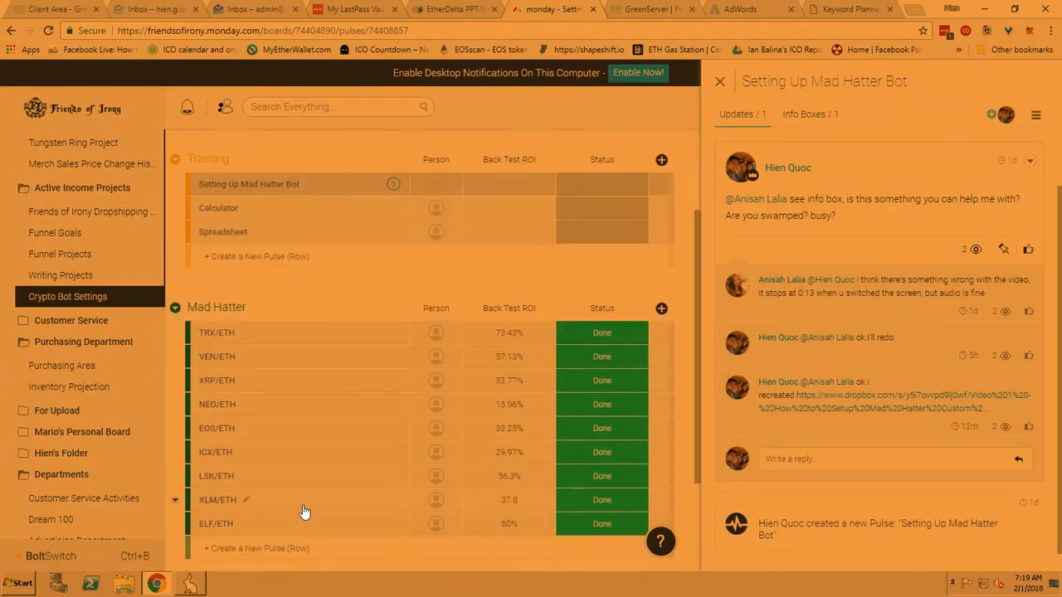
click(241, 404)
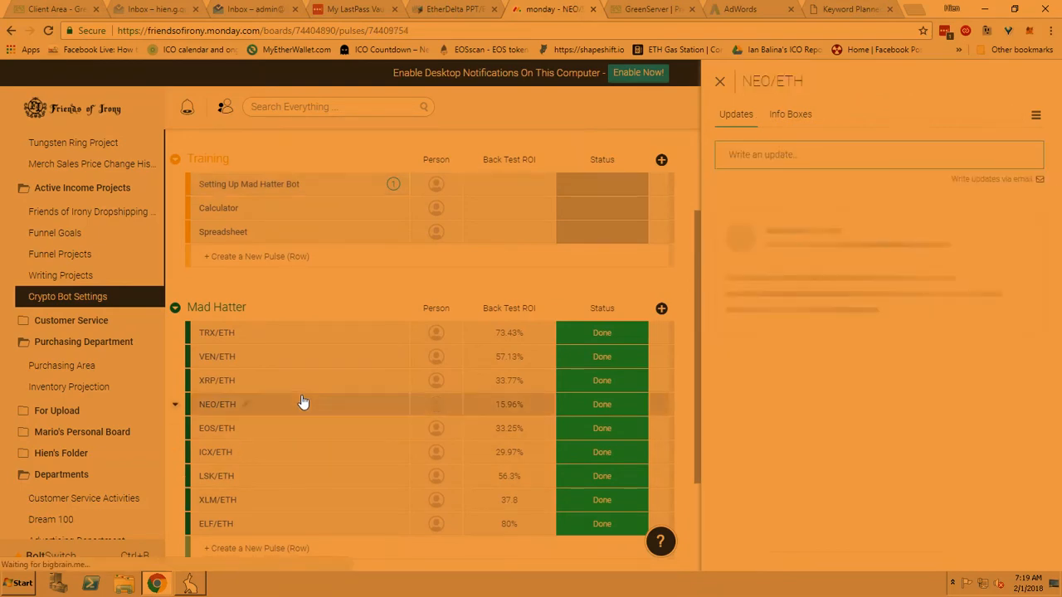
click(790, 114)
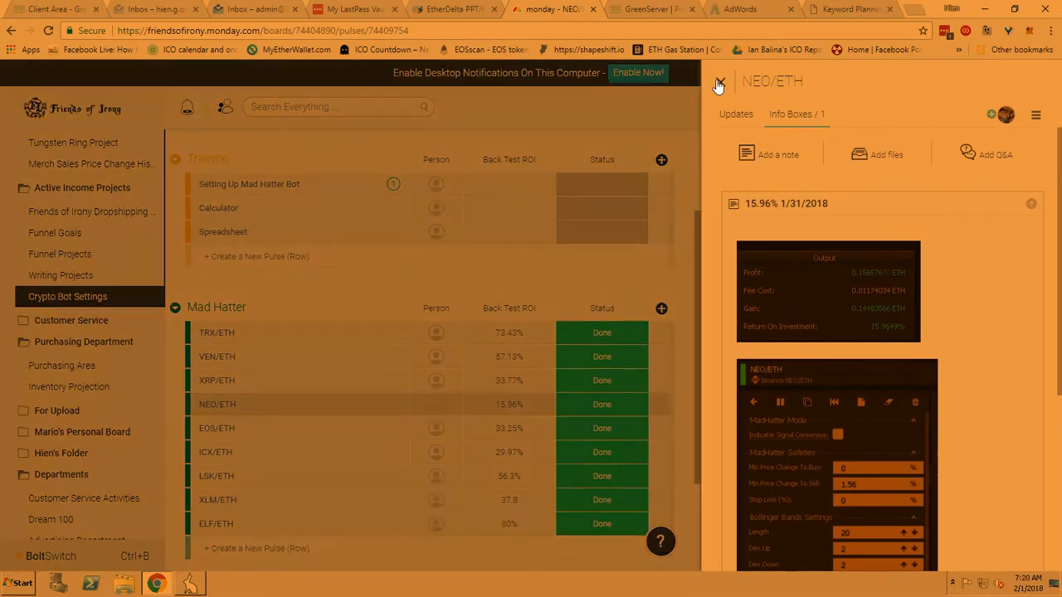
click(718, 85)
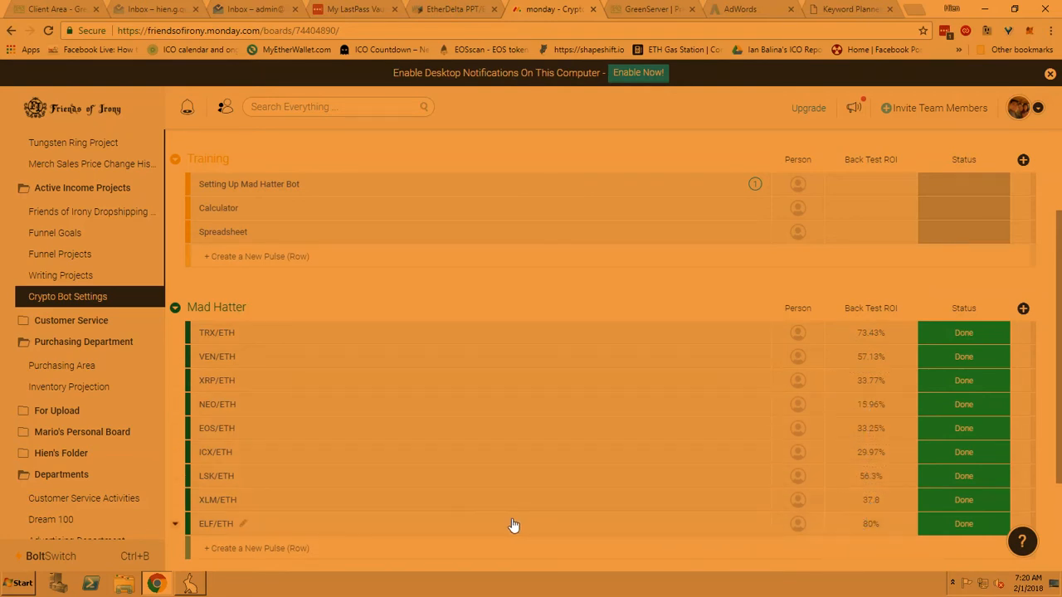
click(870, 523)
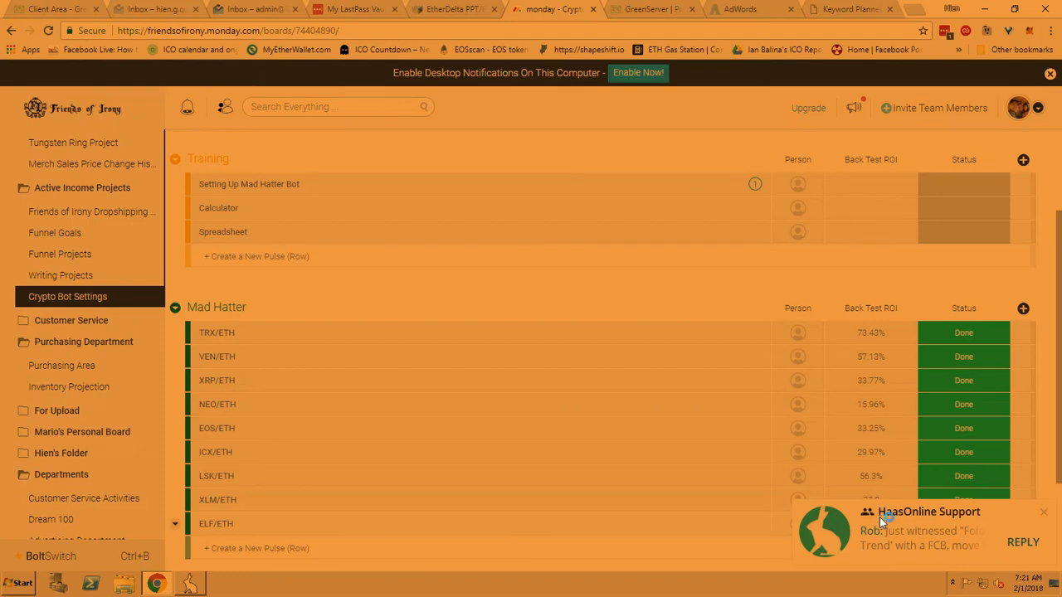
mouse_move(883, 521)
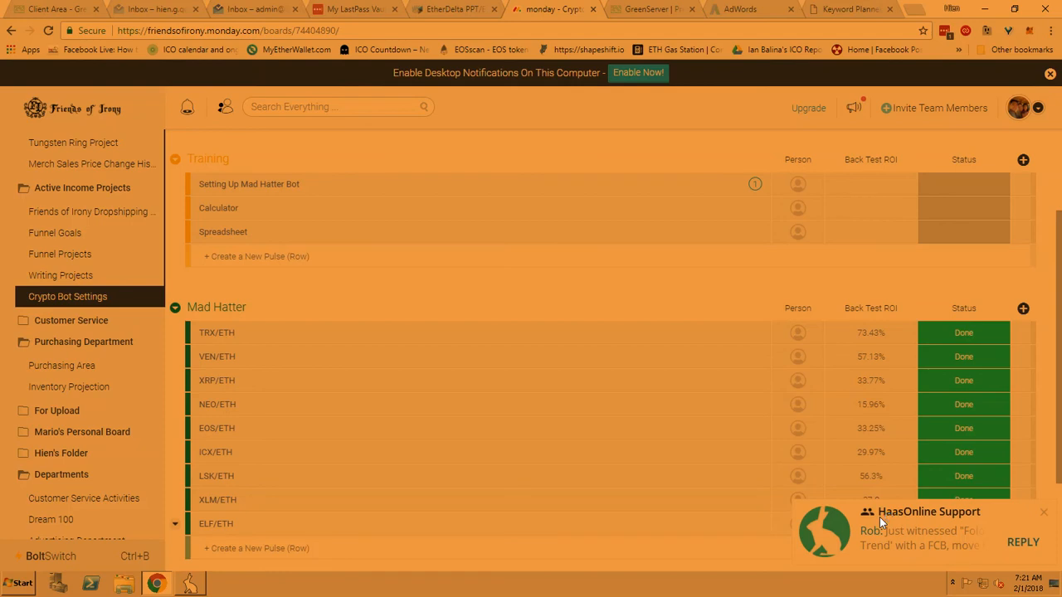